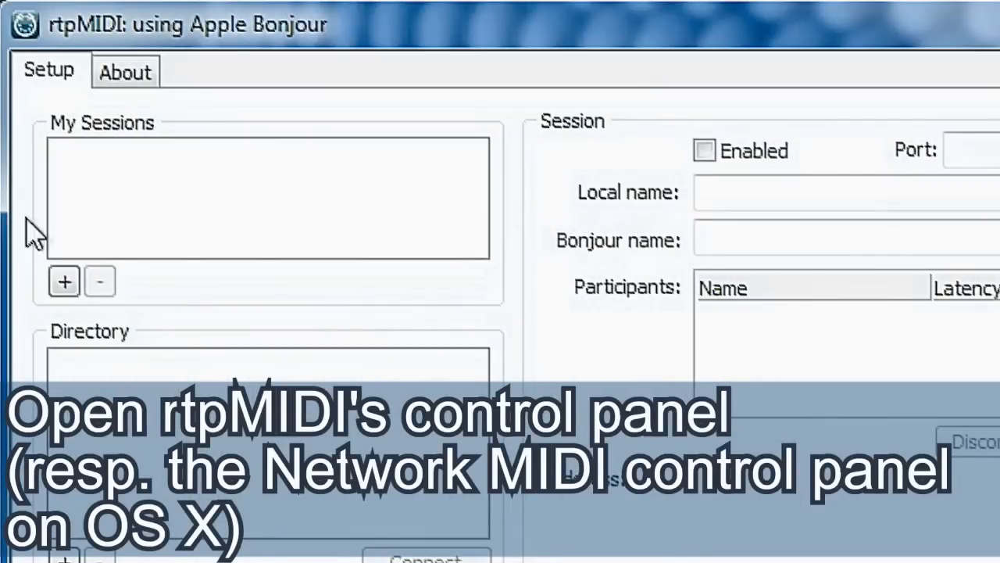
Add sessions TouchDAW_daw and TouchDAW_midi, tick Enabled, and switch over to the DAW.
{"action": "left_click", "coordinate": [62, 281]}
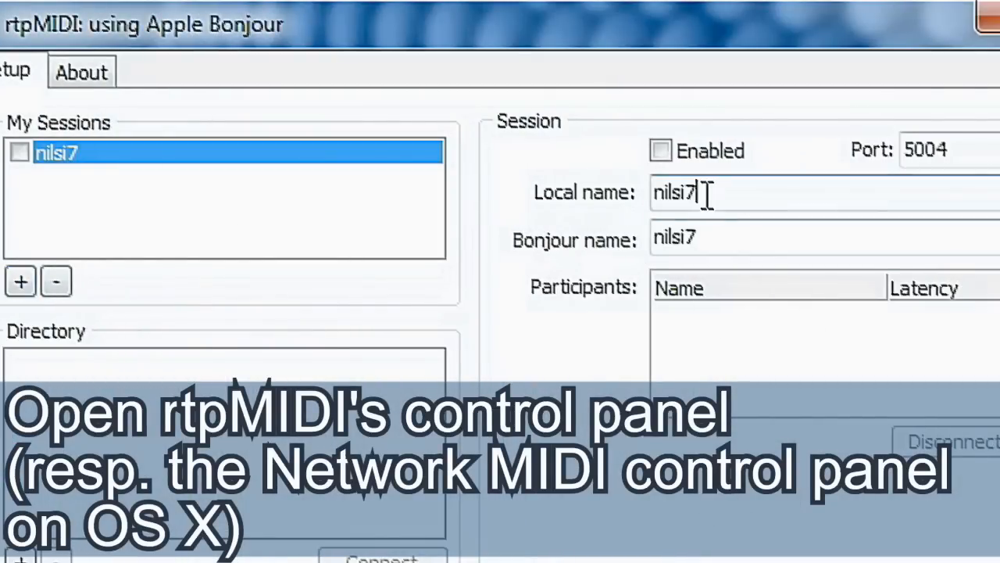
{"action": "type", "text": "TouchDAW_daw"}
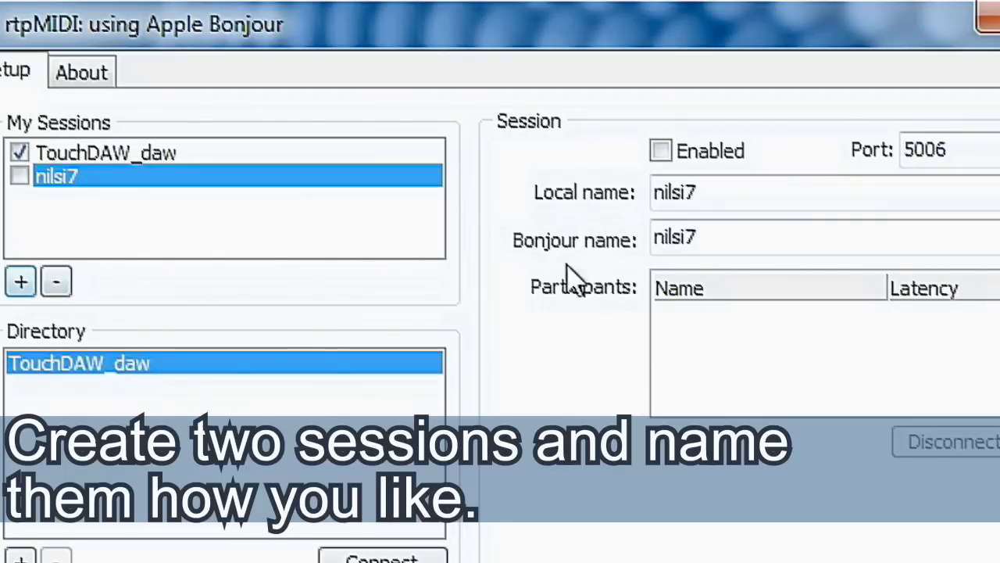
{"action": "type", "text": "TouchDAW_midi"}
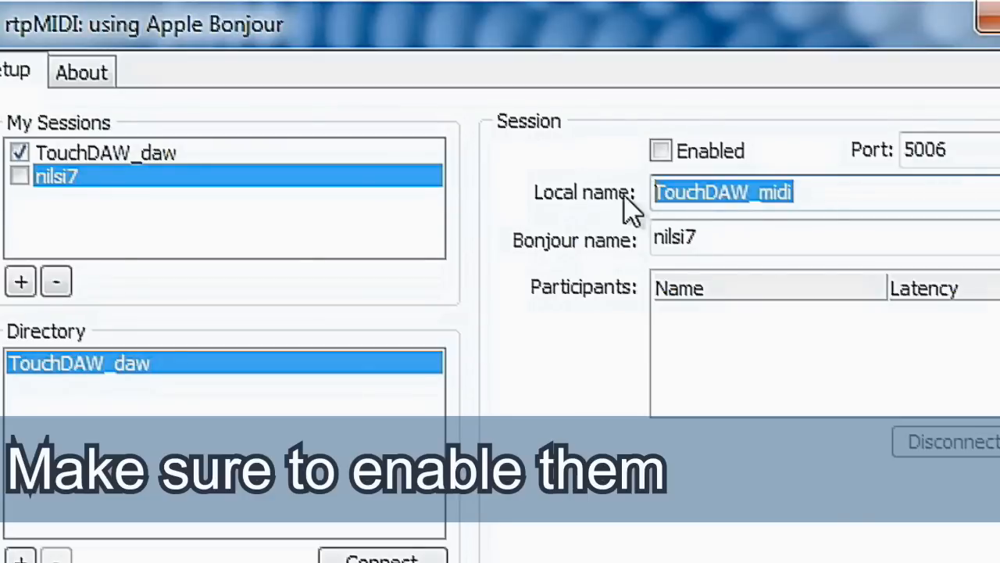
{"action": "left_click", "coordinate": [660, 150]}
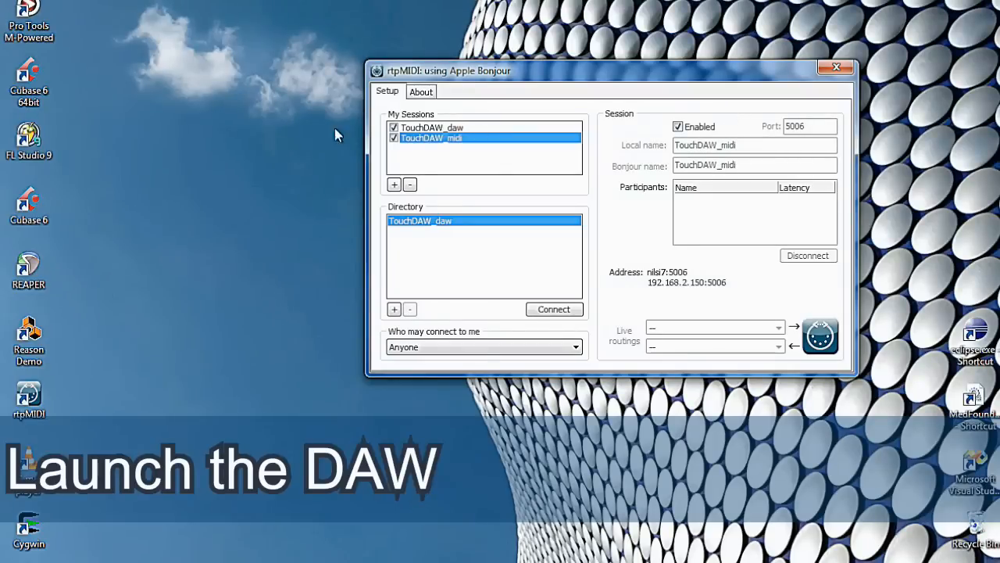
{"action": "left_click", "coordinate": [344, 12]}
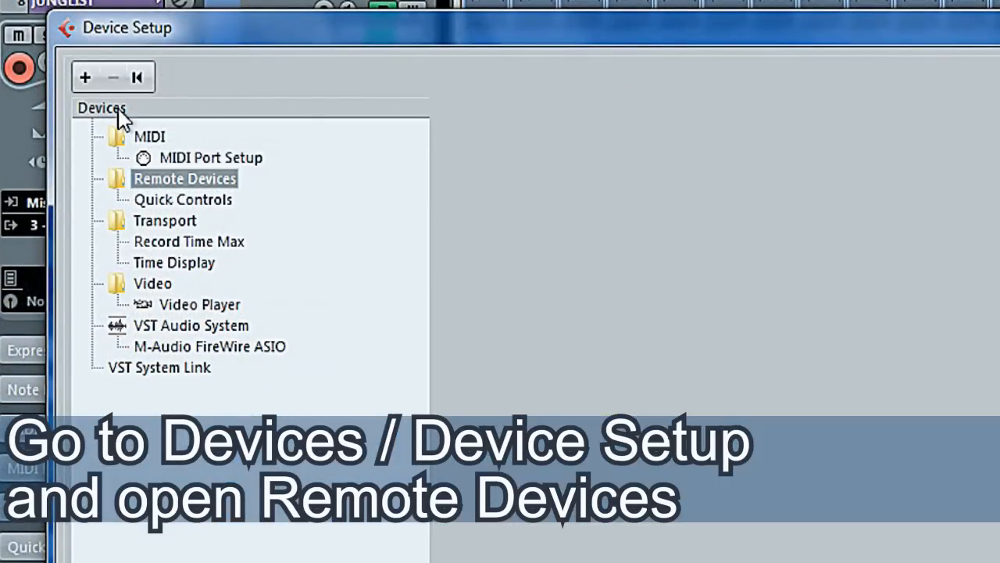
Add a Mackie Control remote device with TouchDAW_daw as MIDI Input and MIDI Output.
{"action": "left_click", "coordinate": [85, 77]}
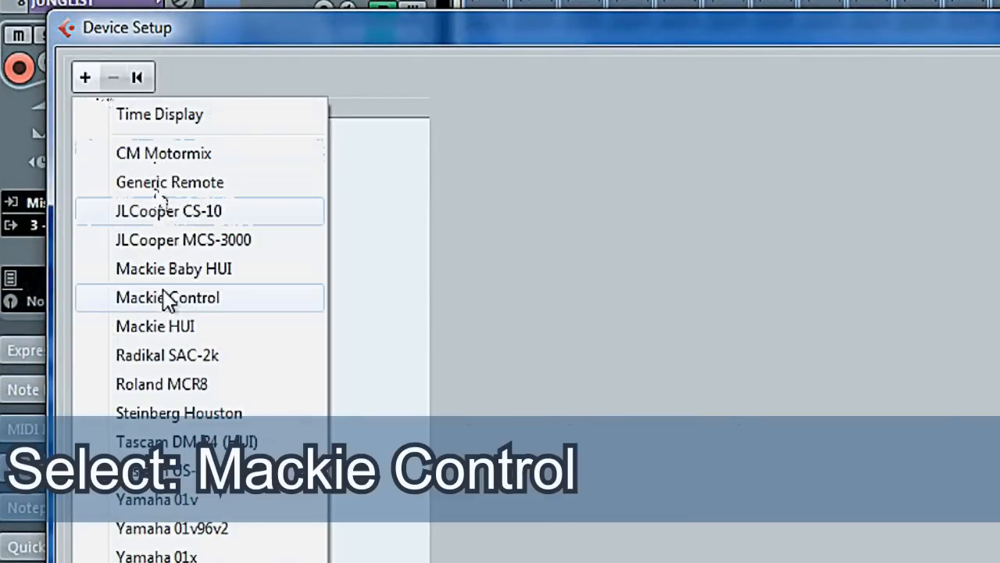
{"action": "left_click", "coordinate": [167, 297]}
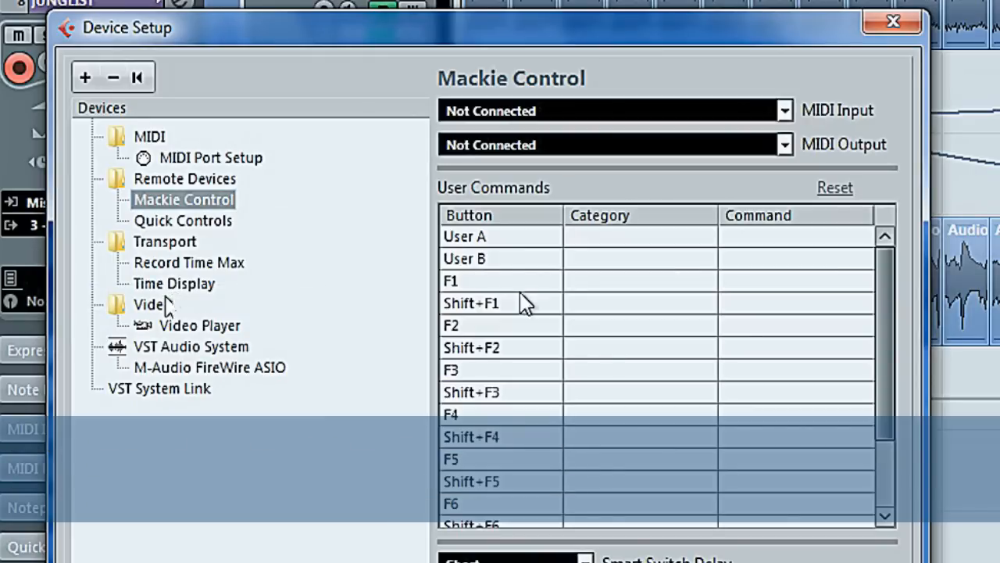
{"action": "left_click", "coordinate": [616, 109]}
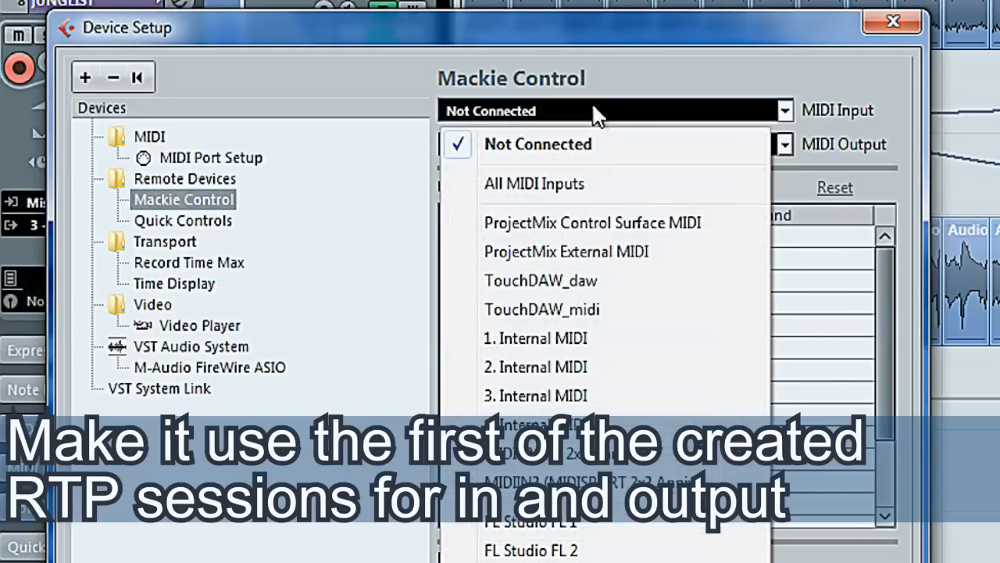
{"action": "left_click", "coordinate": [541, 280]}
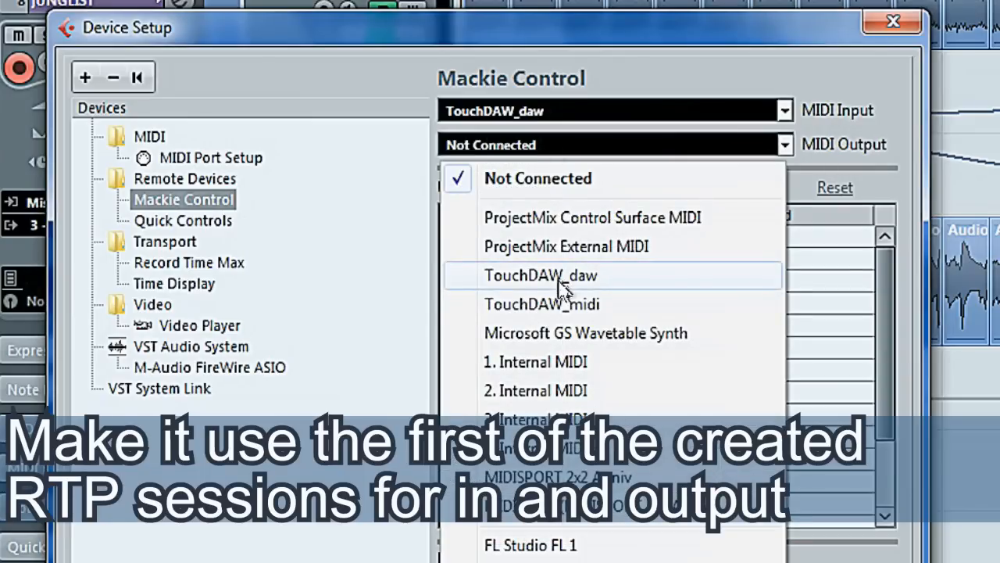
{"action": "left_click", "coordinate": [541, 275]}
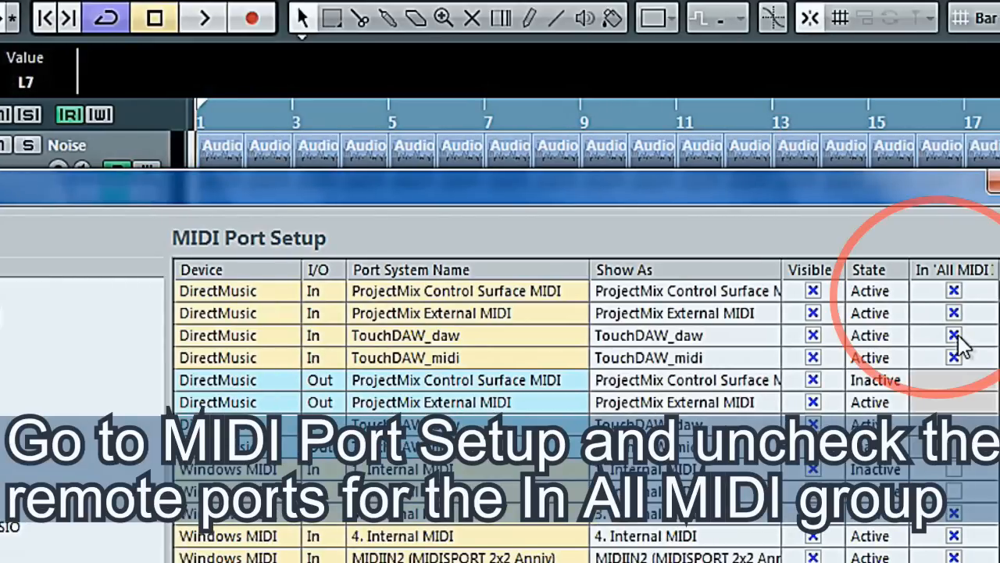
Untick In 'All MIDI Inputs' for the TouchDAW port in MIDI Port Setup.
{"action": "left_click", "coordinate": [953, 334]}
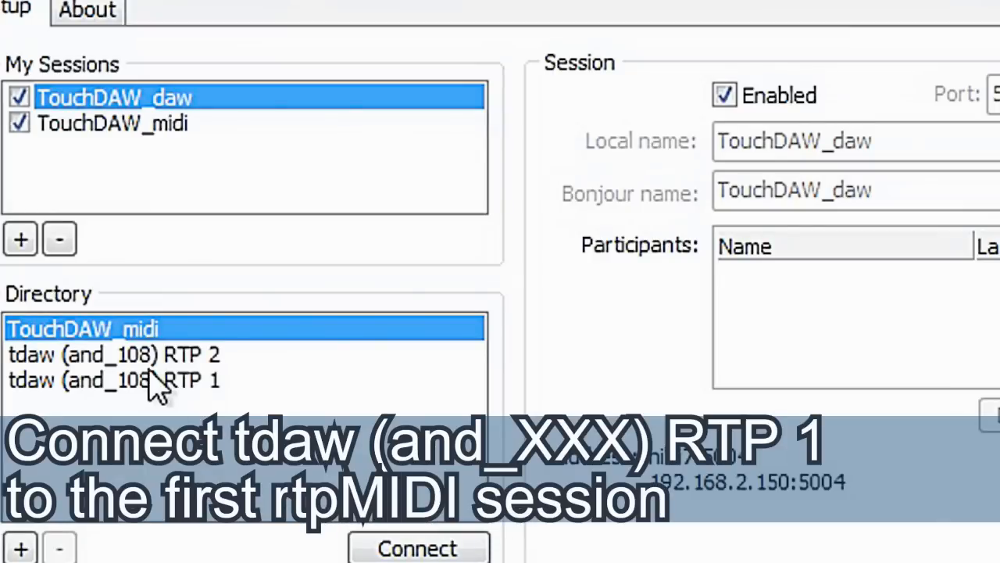
Connect tdaw (and_108) RTP 1 as participant of the TouchDAW_daw session.
{"action": "left_click", "coordinate": [418, 547]}
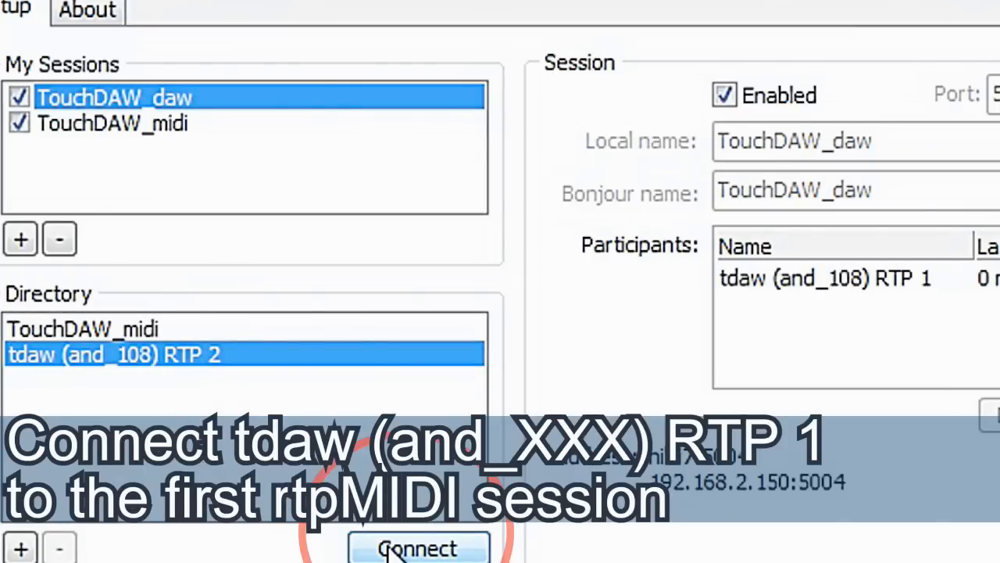
{"action": "left_click", "coordinate": [418, 547]}
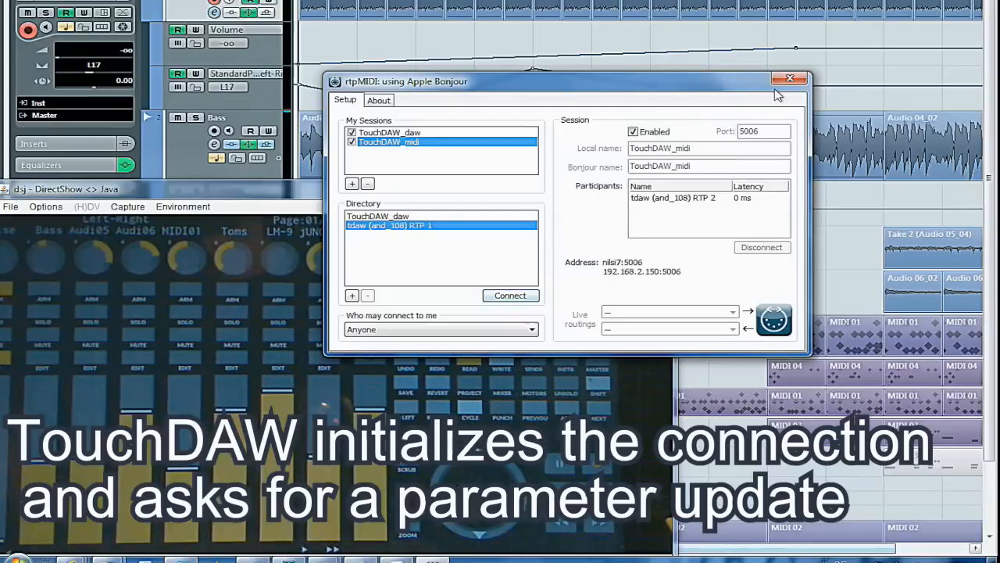
{"action": "left_click", "coordinate": [791, 79]}
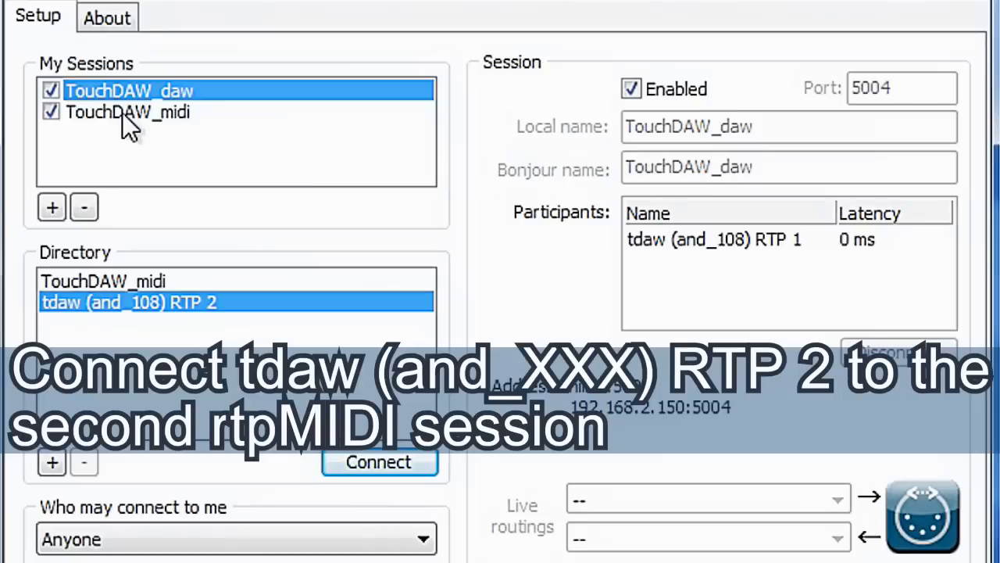
Connect tdaw (and_108) RTP 2 as participant of the TouchDAW_midi session.
{"action": "left_click", "coordinate": [128, 113]}
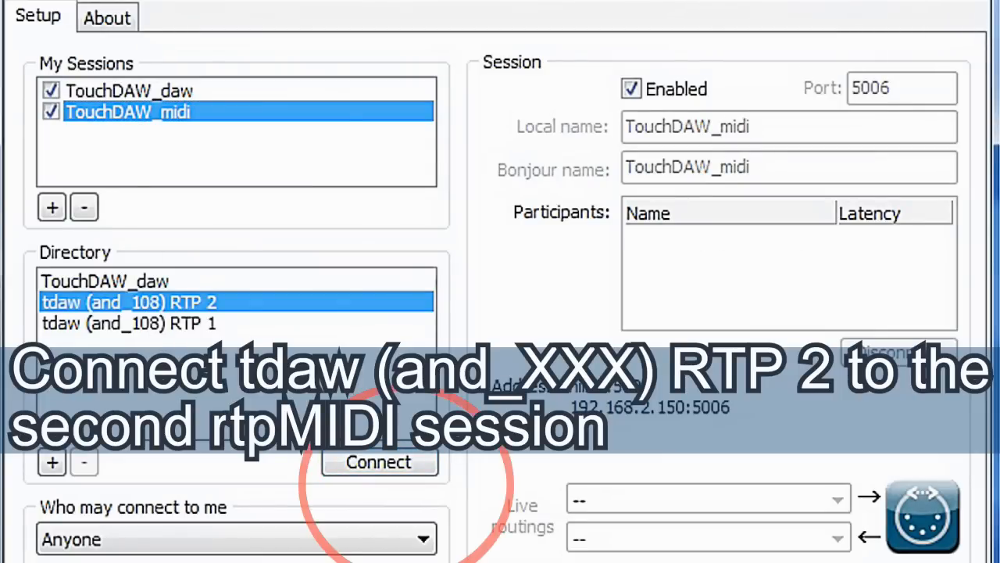
{"action": "left_click", "coordinate": [379, 461]}
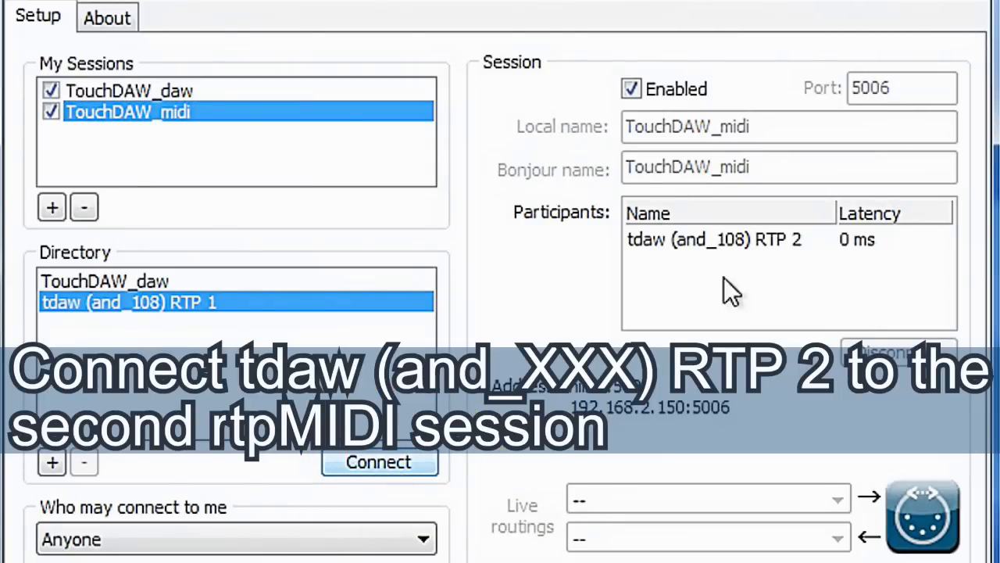